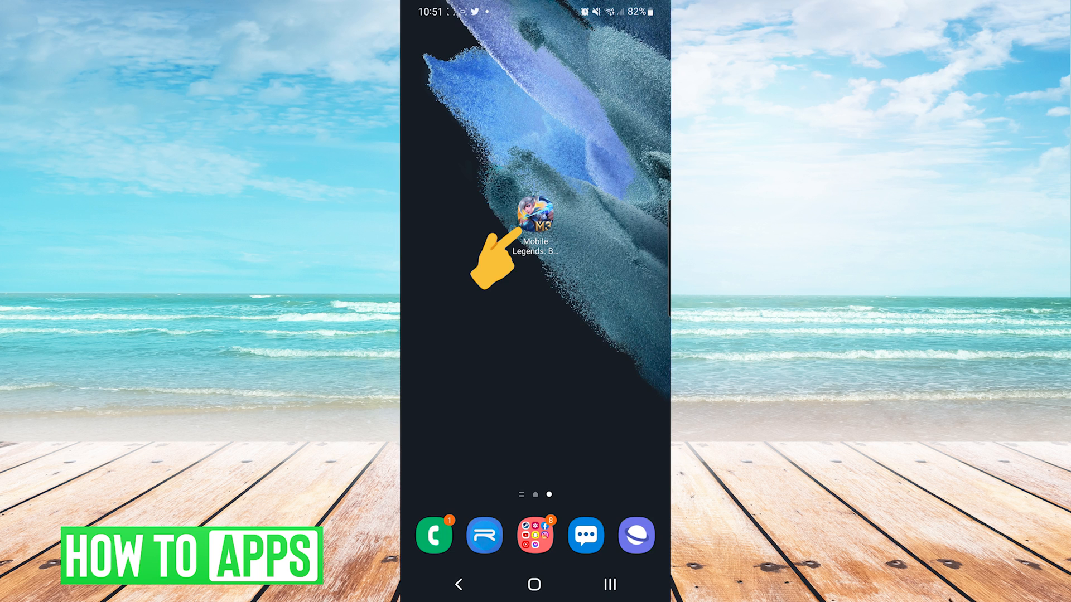
Step: Launch Mobile Legends from the home screen and open its settings menu
{"action": "left_click", "coordinate": [535, 219]}
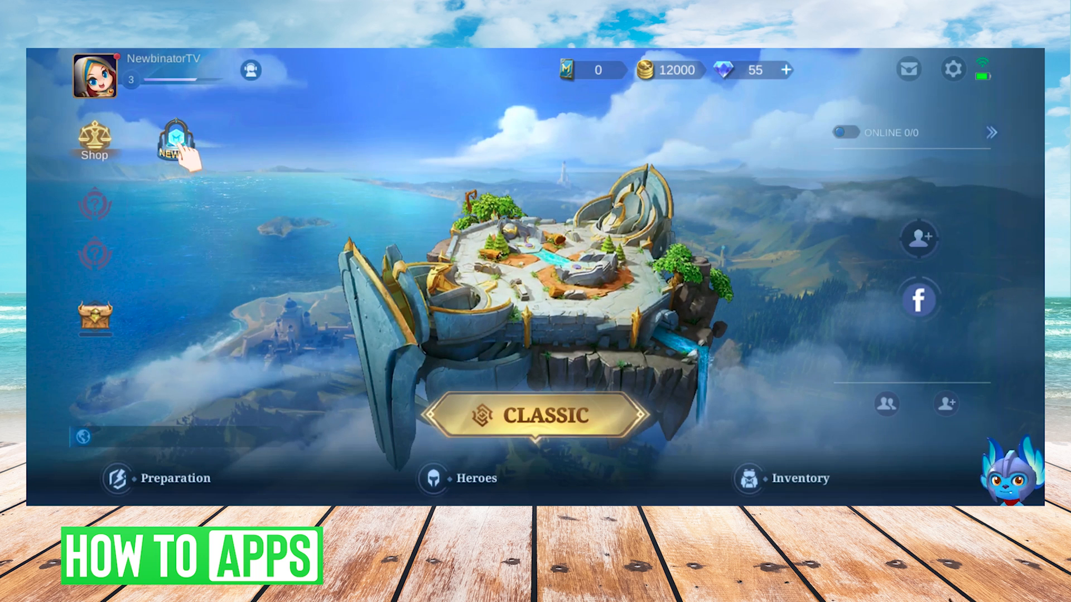
{"action": "left_click", "coordinate": [952, 70]}
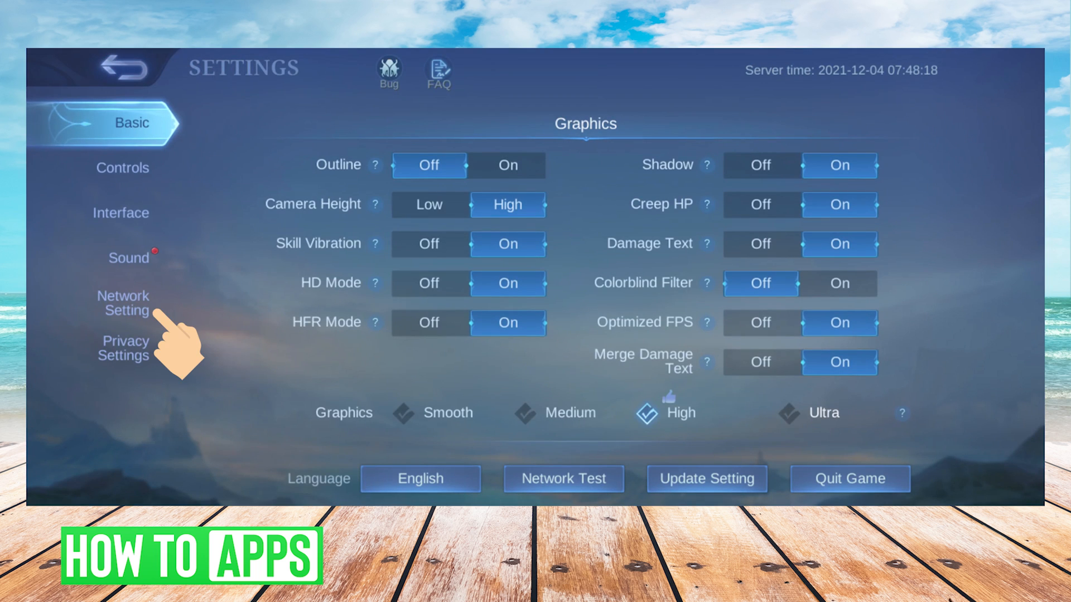
Step: In Network Setting, turn Network Boost on and confirm the note
{"action": "left_click", "coordinate": [123, 304]}
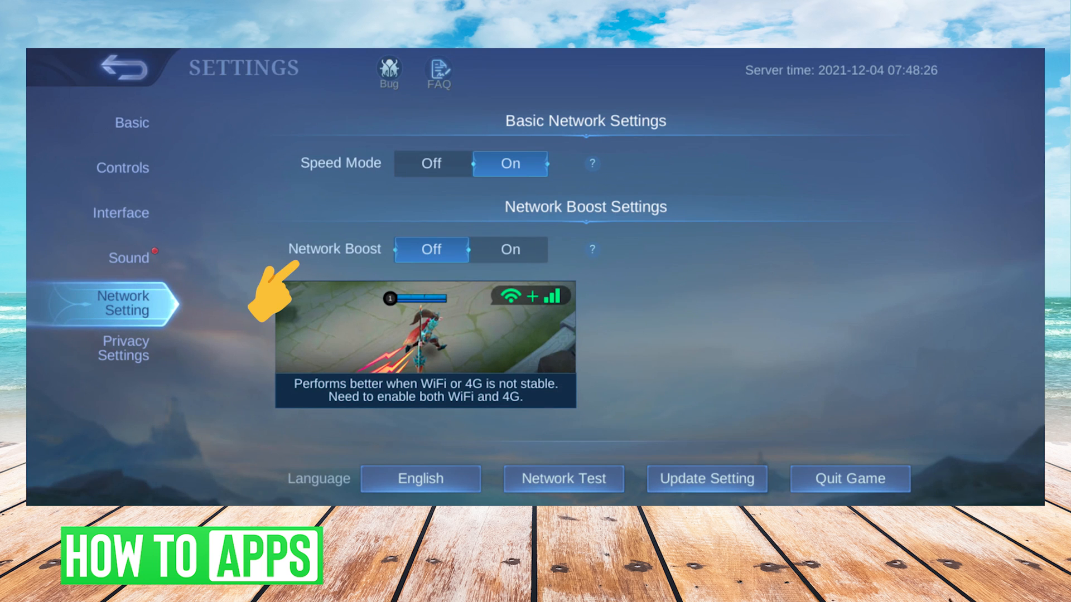
{"action": "left_click", "coordinate": [509, 249]}
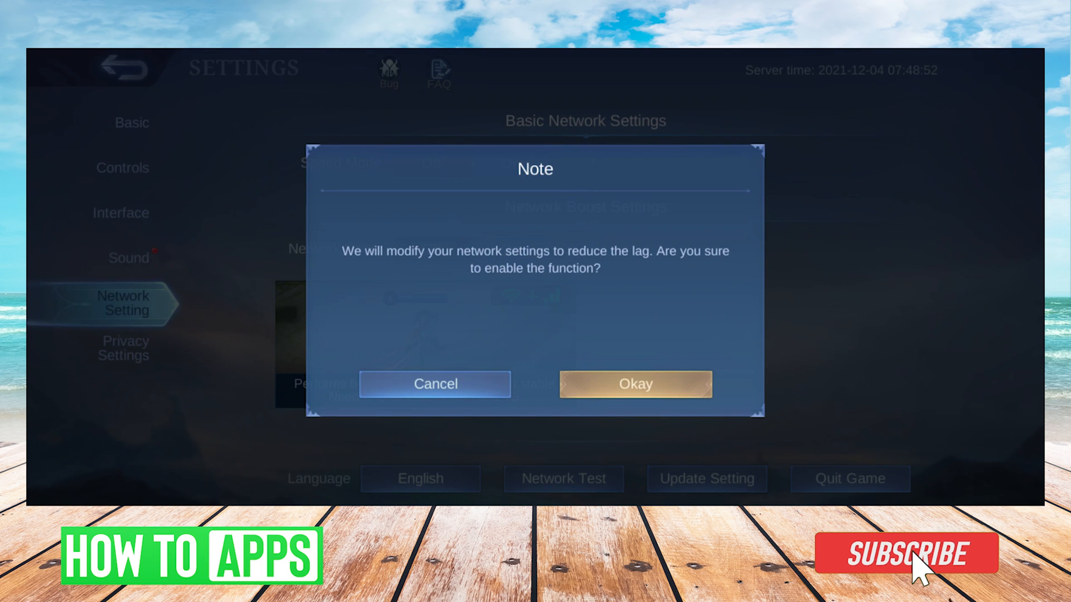
{"action": "left_click", "coordinate": [905, 553]}
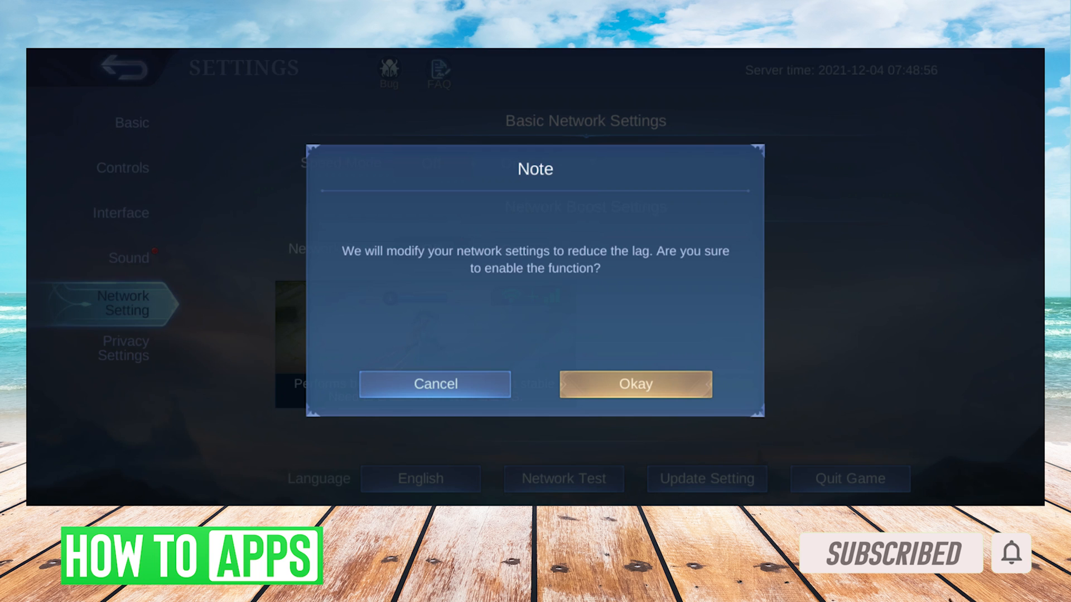
{"action": "left_click", "coordinate": [634, 384]}
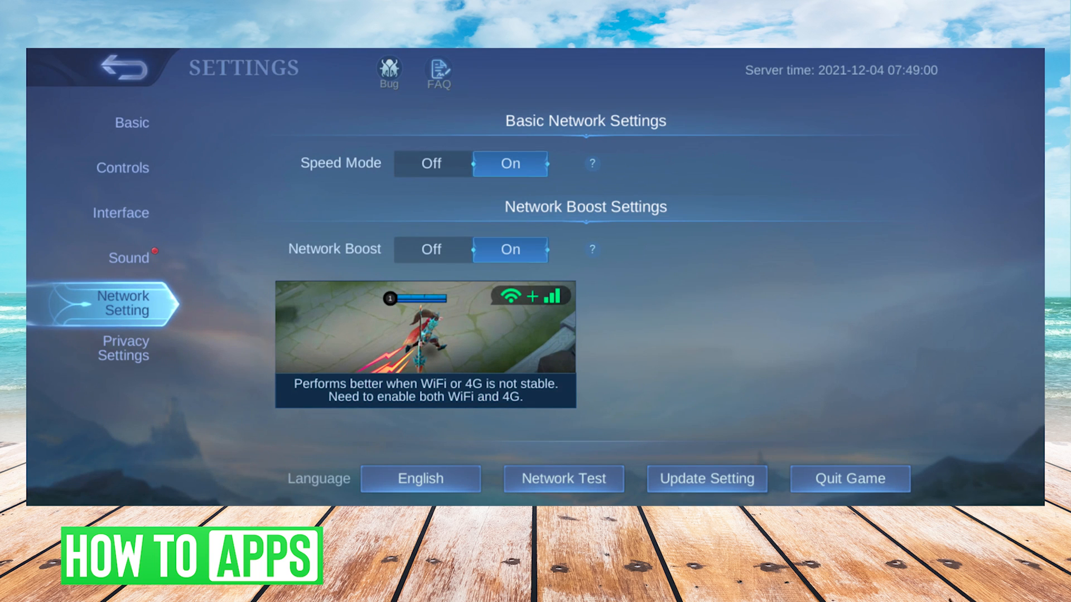
Step: Clear the game cache from Network Test's Cache Clearing page and restart the game
{"action": "left_click", "coordinate": [563, 478]}
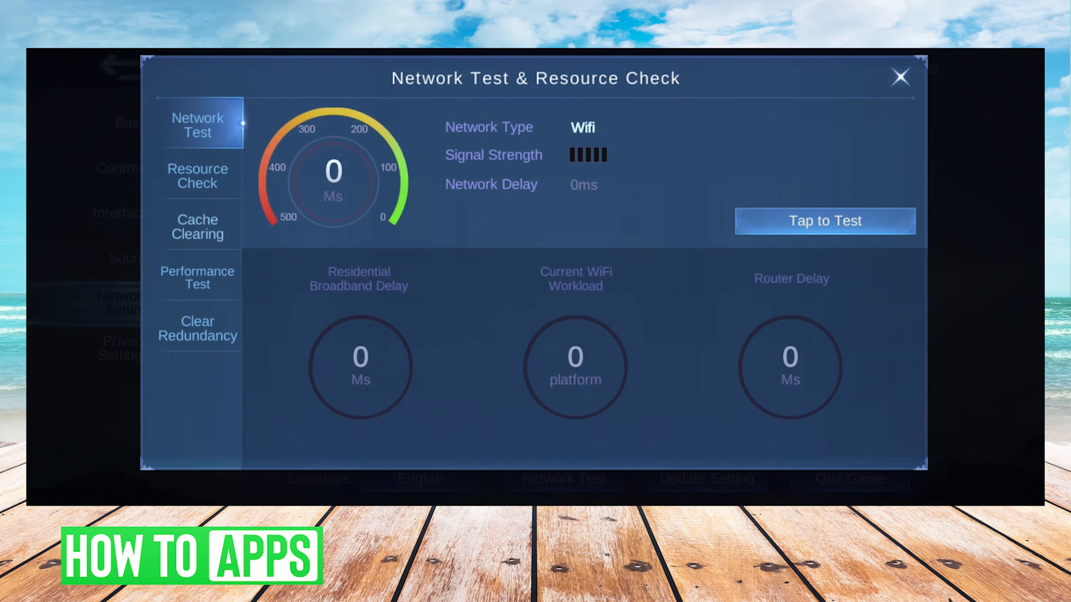
{"action": "left_click", "coordinate": [198, 226]}
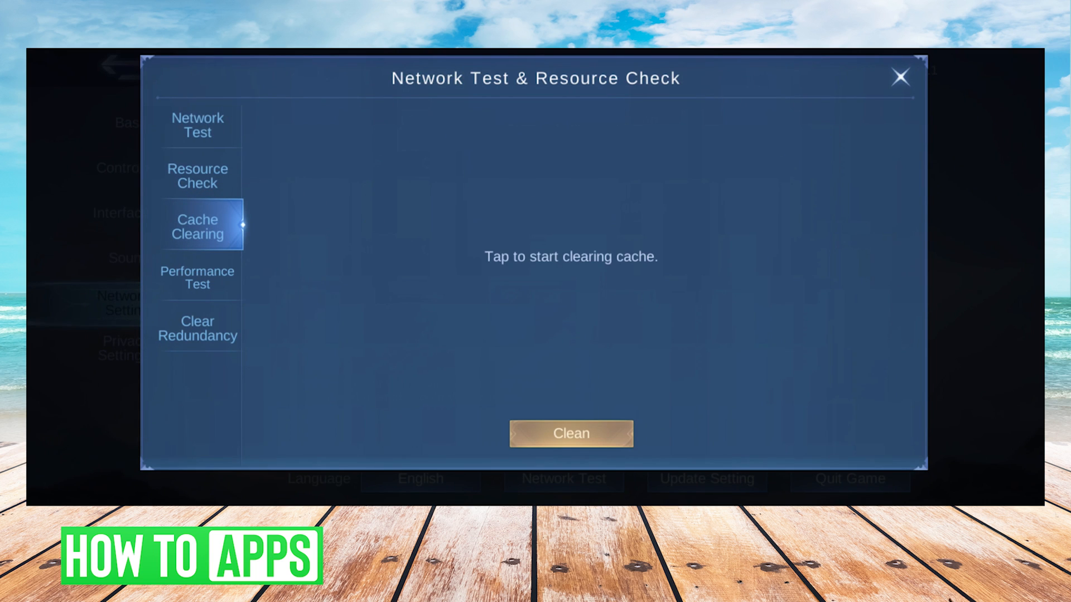
{"action": "left_click", "coordinate": [570, 434]}
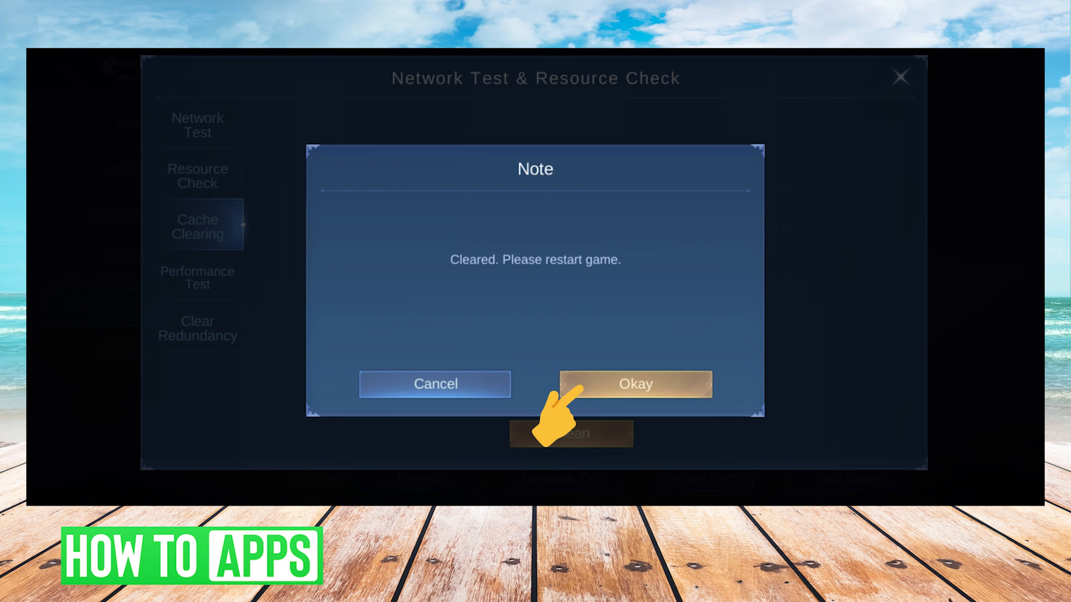
{"action": "left_click", "coordinate": [634, 384]}
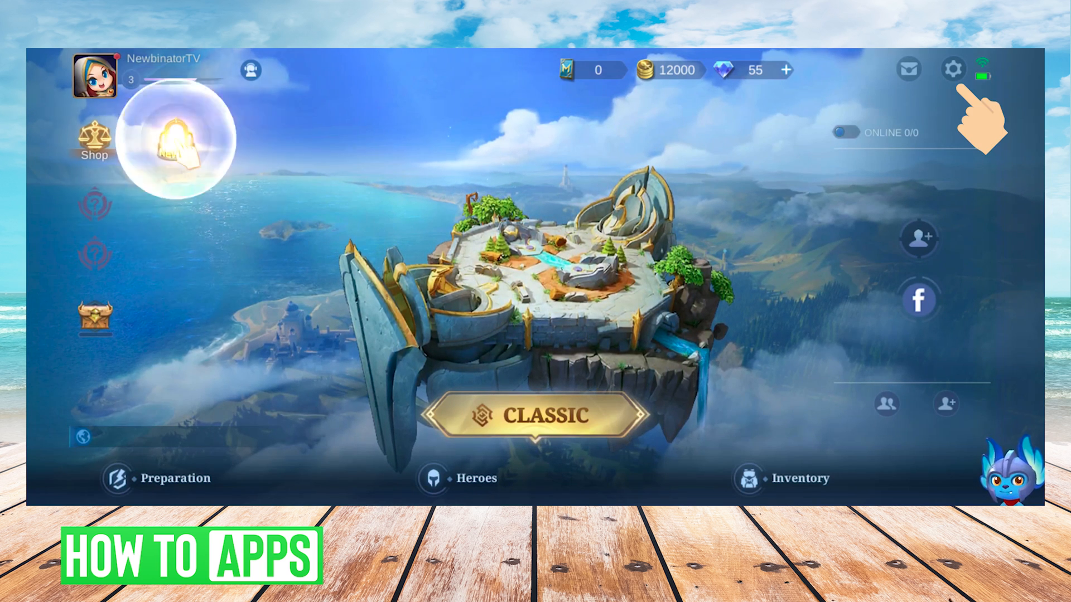
Step: Reopen settings and switch Skill Vibration and HFR Mode off on the Basic tab
{"action": "left_click", "coordinate": [953, 70]}
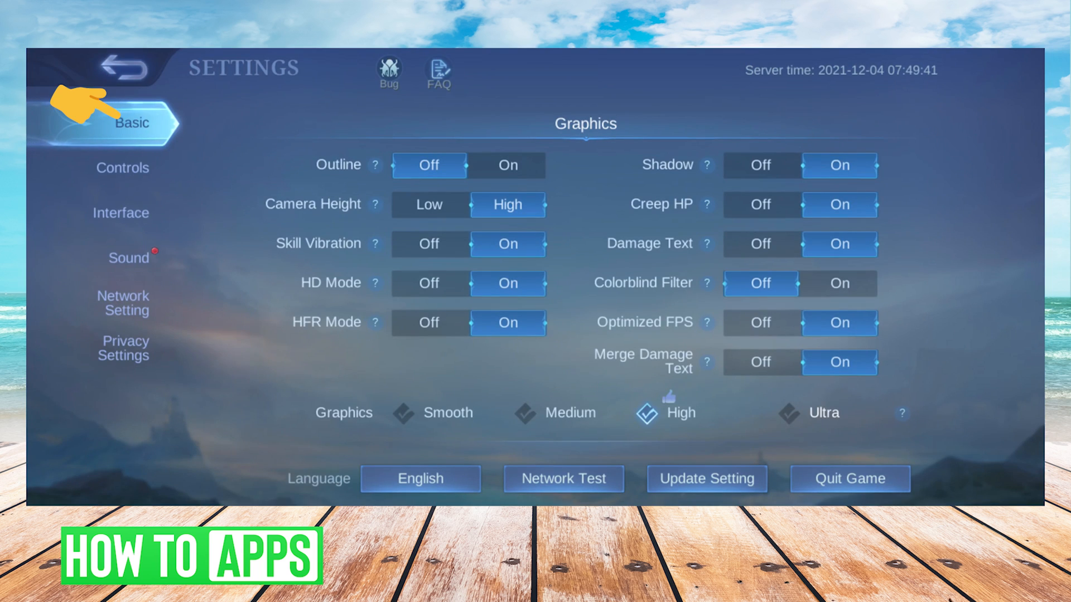
{"action": "left_click", "coordinate": [429, 243]}
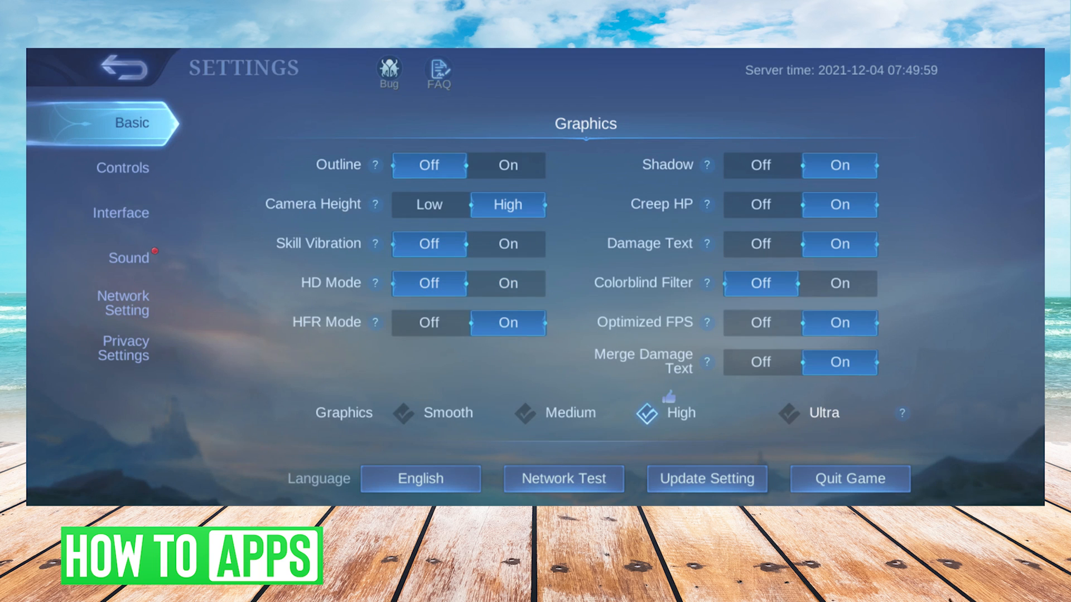
{"action": "left_click", "coordinate": [429, 322]}
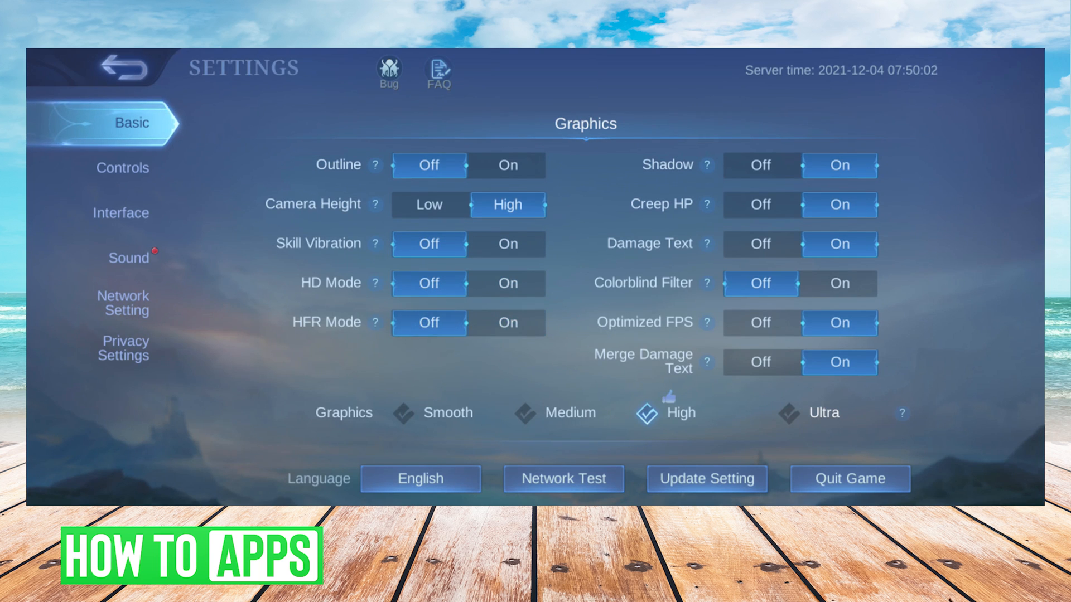